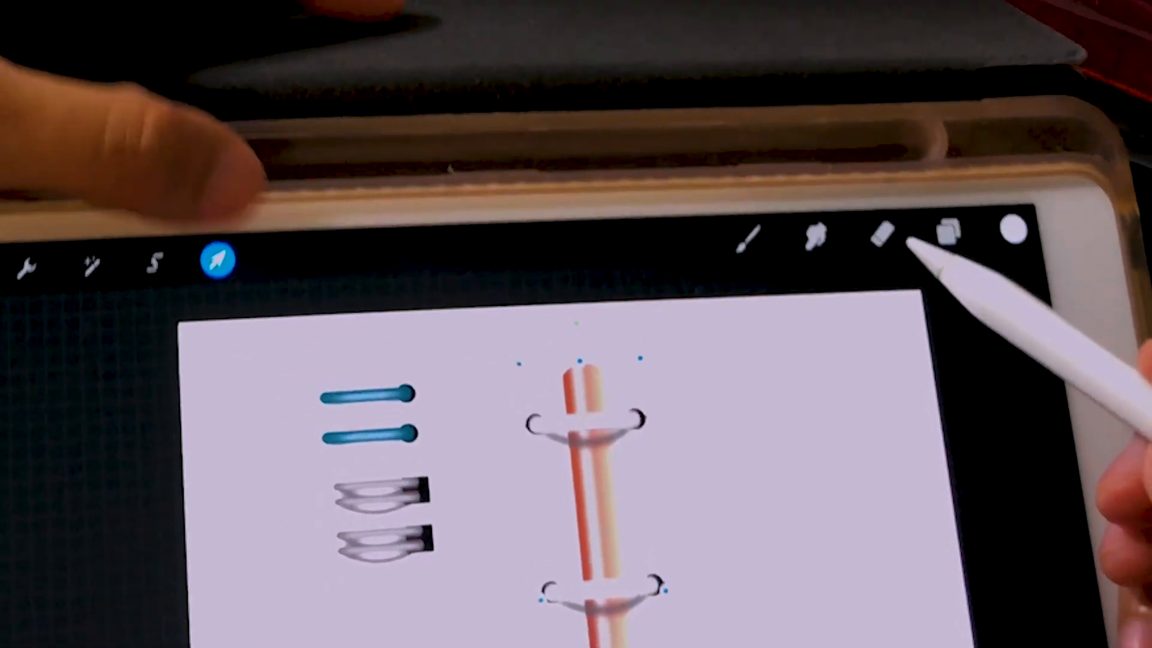
- Add a new empty layer above the rose gold ring layer via the Layers list
click(749, 245)
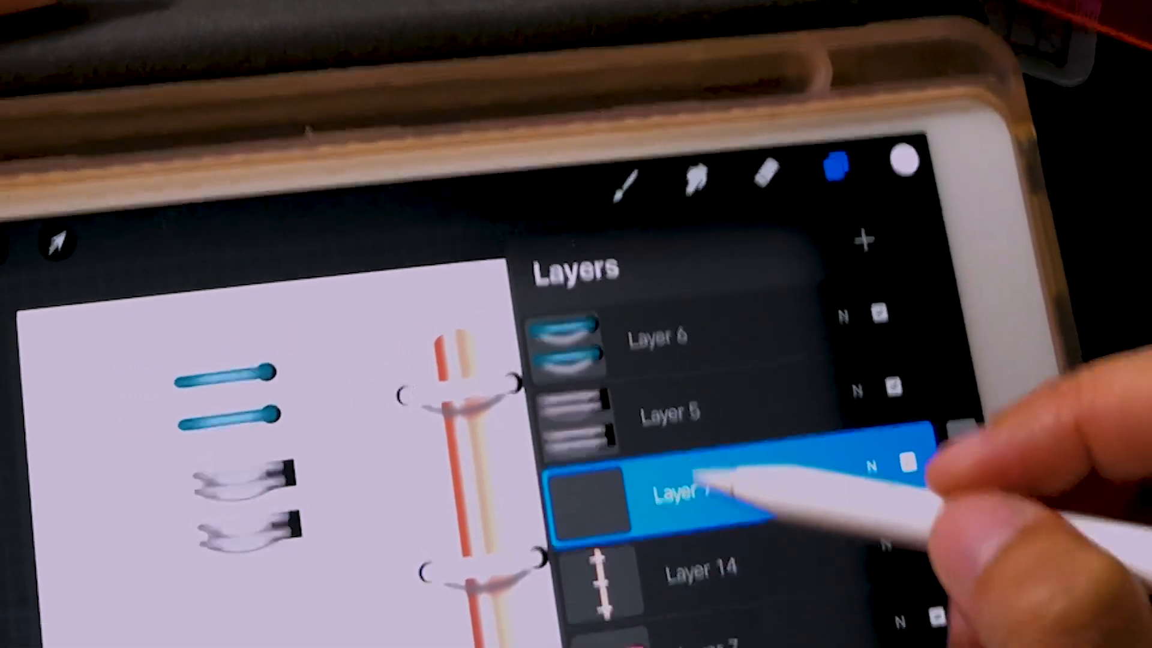
- Select the new empty layer and bring up the Add options for inserting a file, photo or text
click(828, 164)
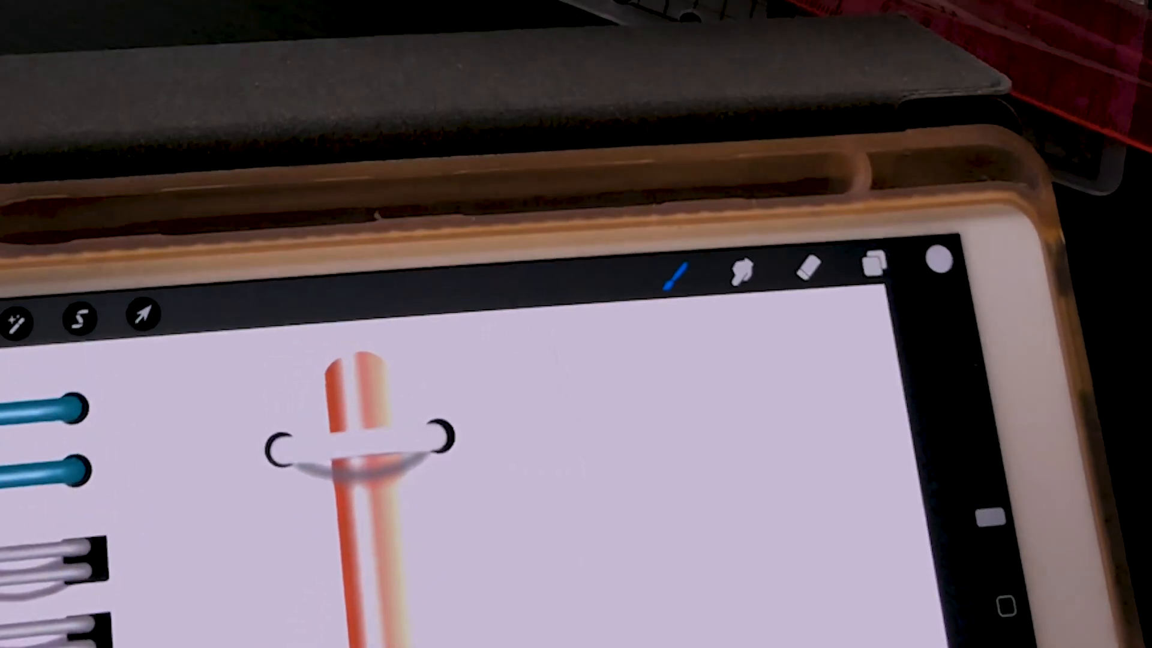
click(873, 267)
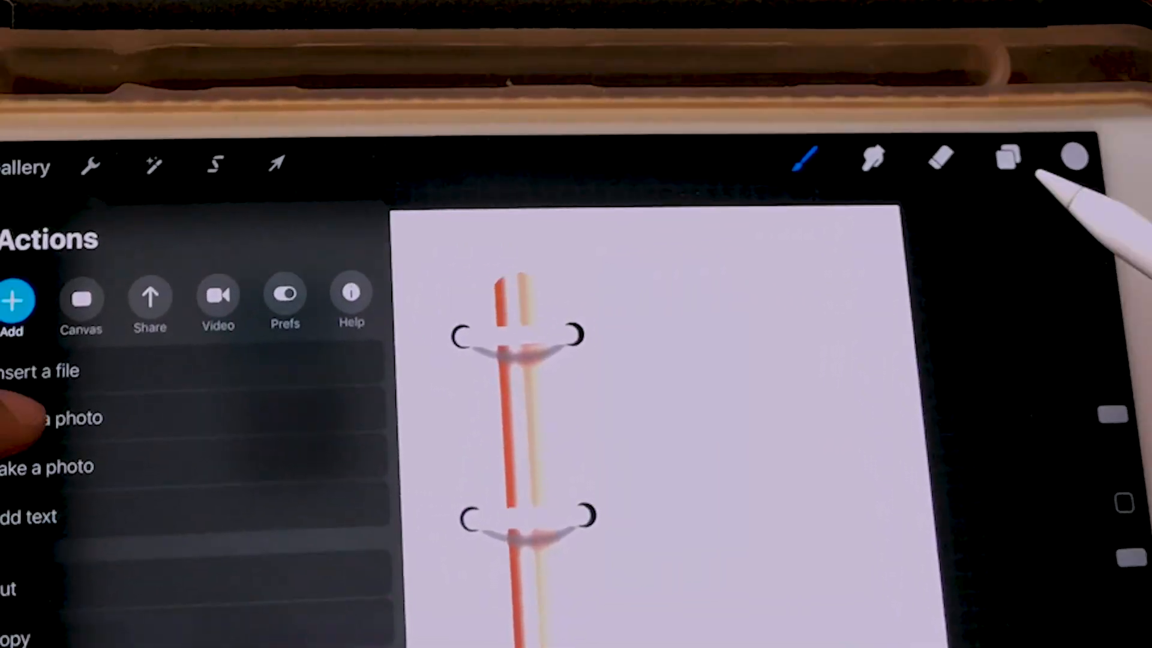
- Insert the rose gold metallic gradient photo from All Photos as a layer above the bar layer
click(51, 418)
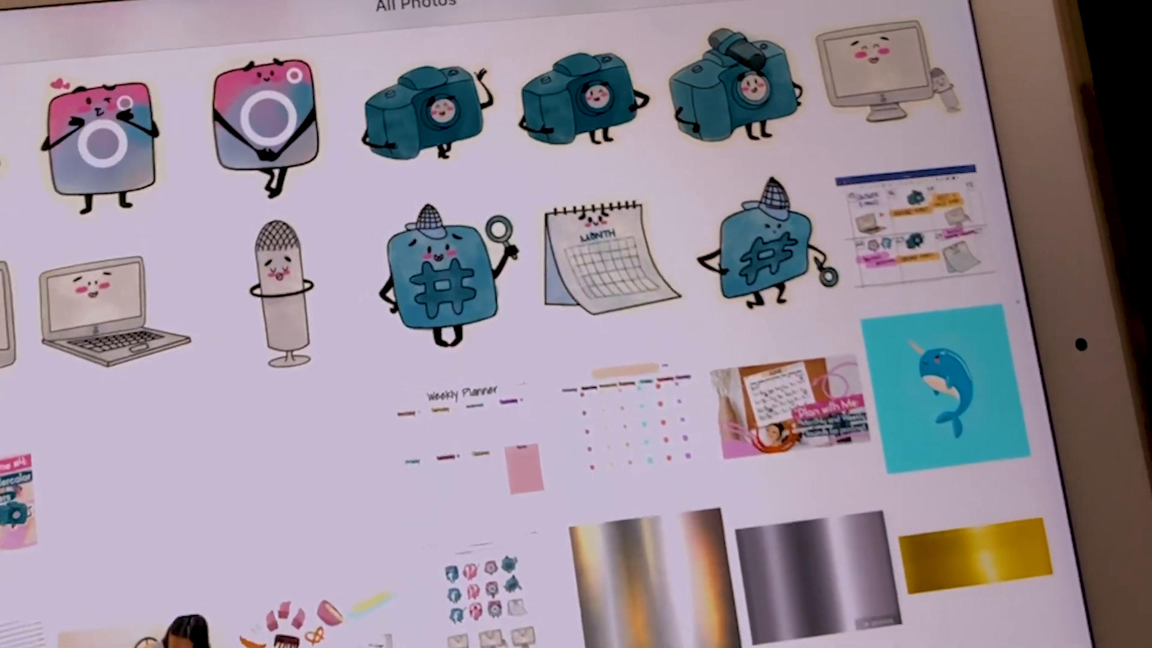
scroll(down, 3)
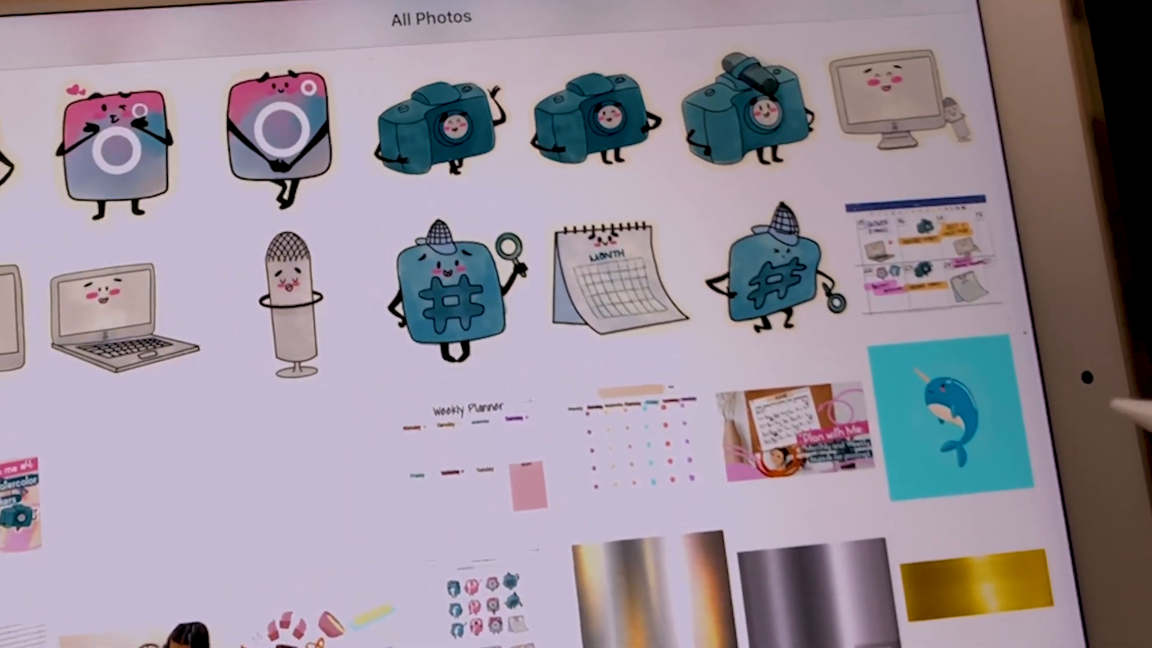
scroll(down, 3)
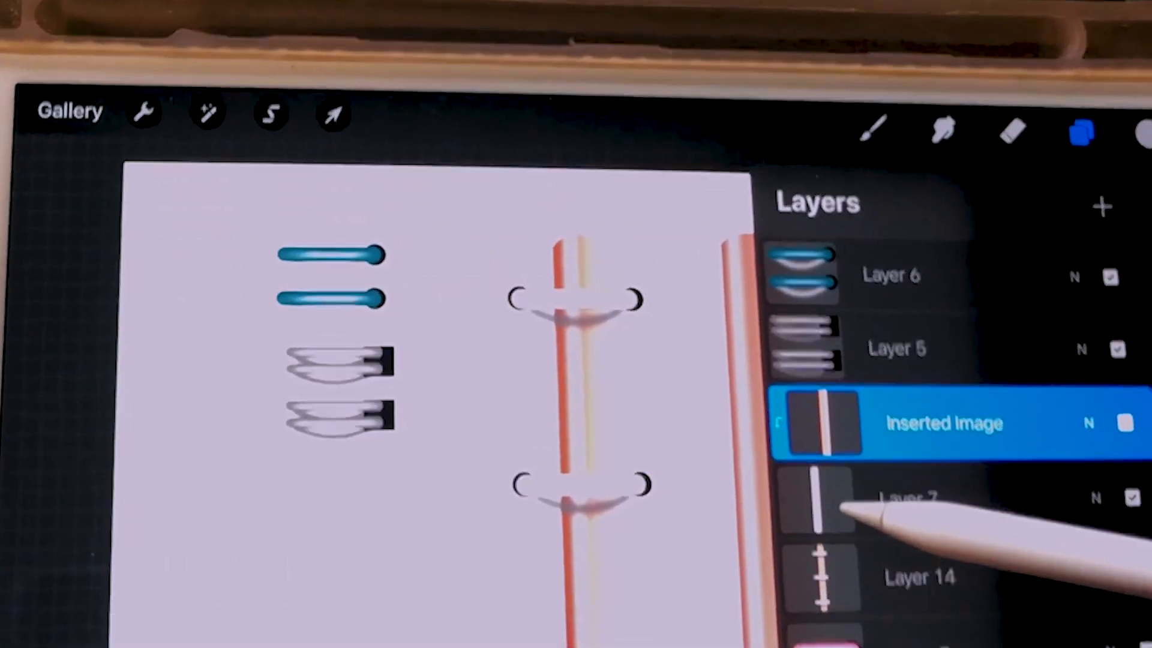
- Replace the pink gradient on the second bar with the silver gradient photo clipped to the bar layer
click(1081, 131)
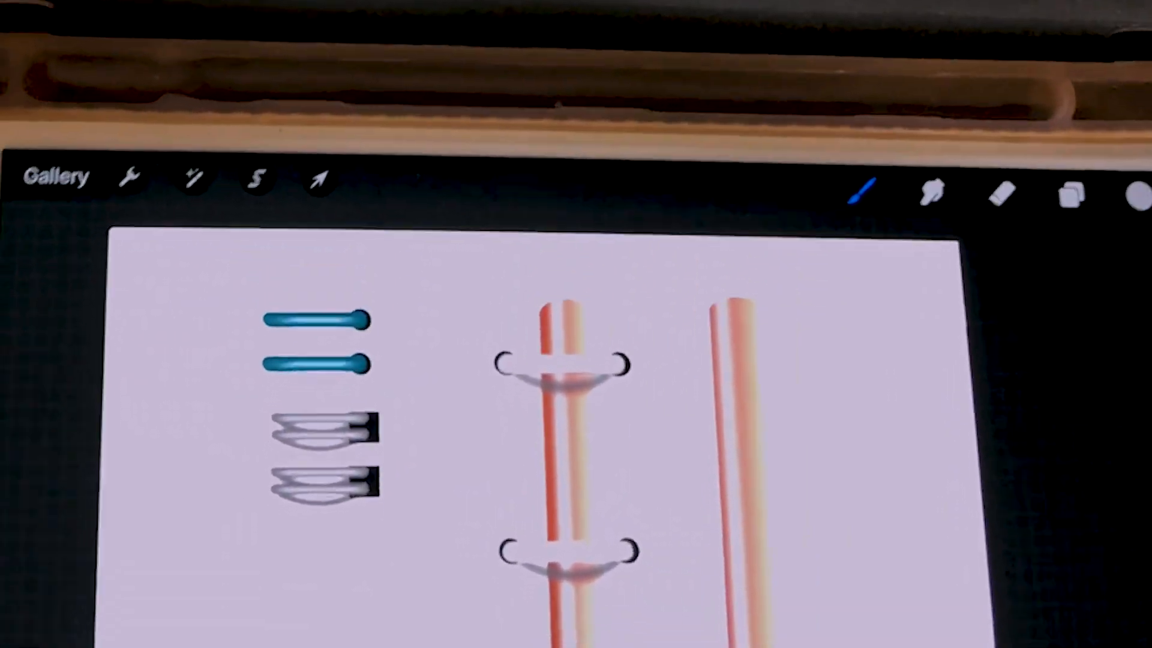
click(131, 177)
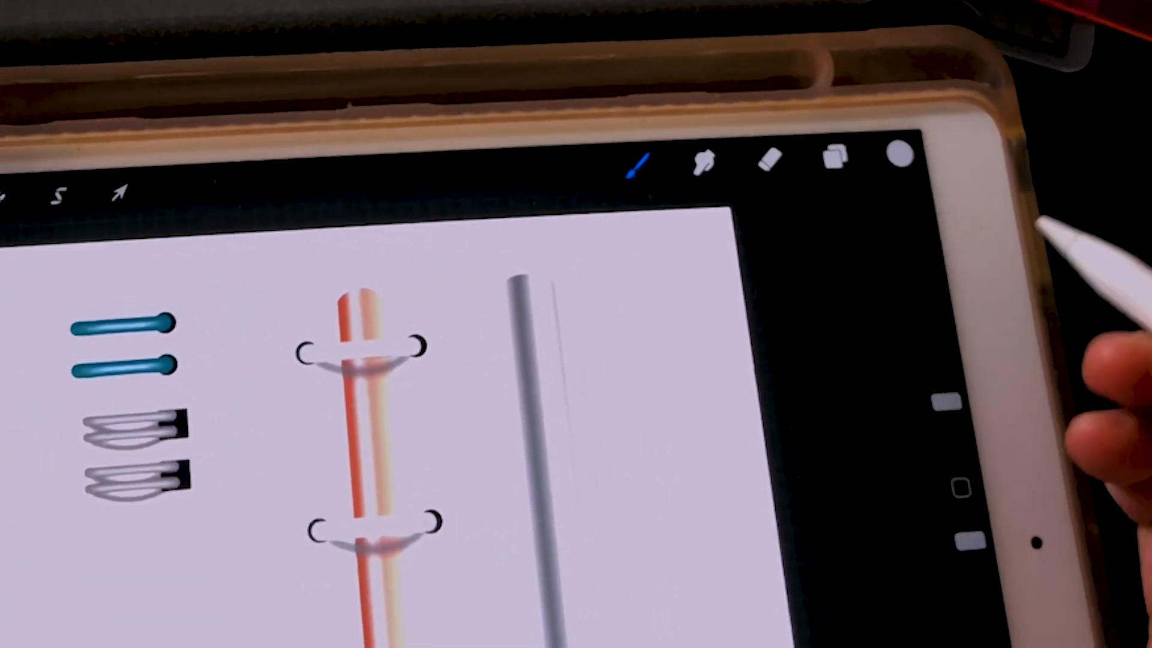
- Paint a horizontal silver ring band across the silver post on a new layer and position it
click(841, 158)
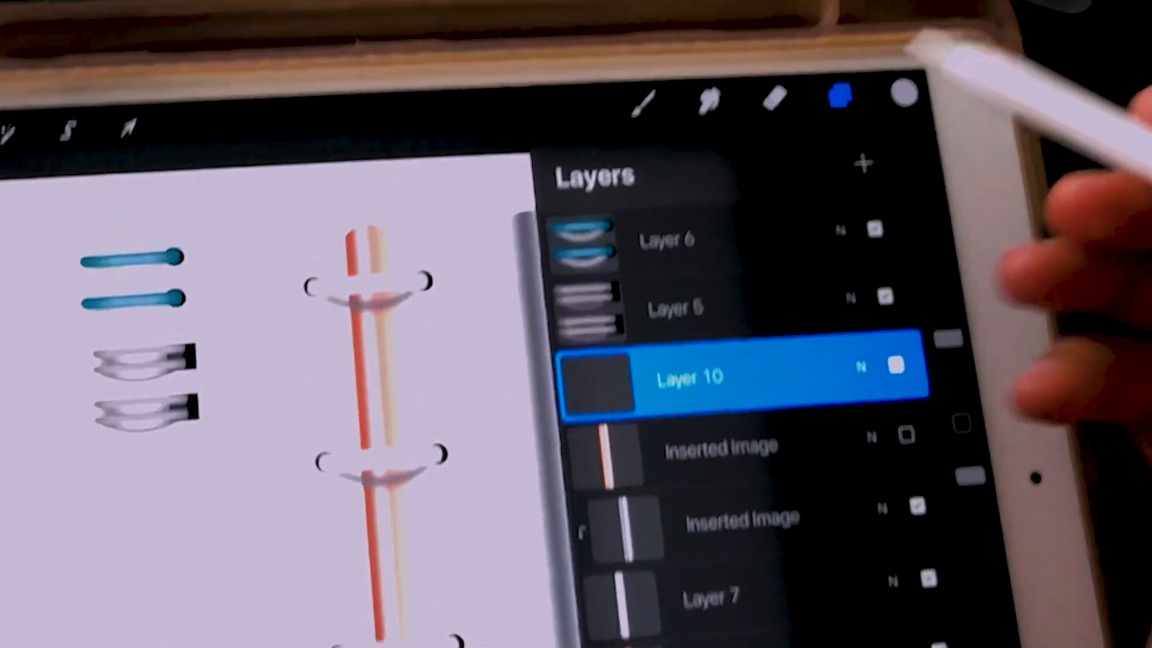
click(643, 101)
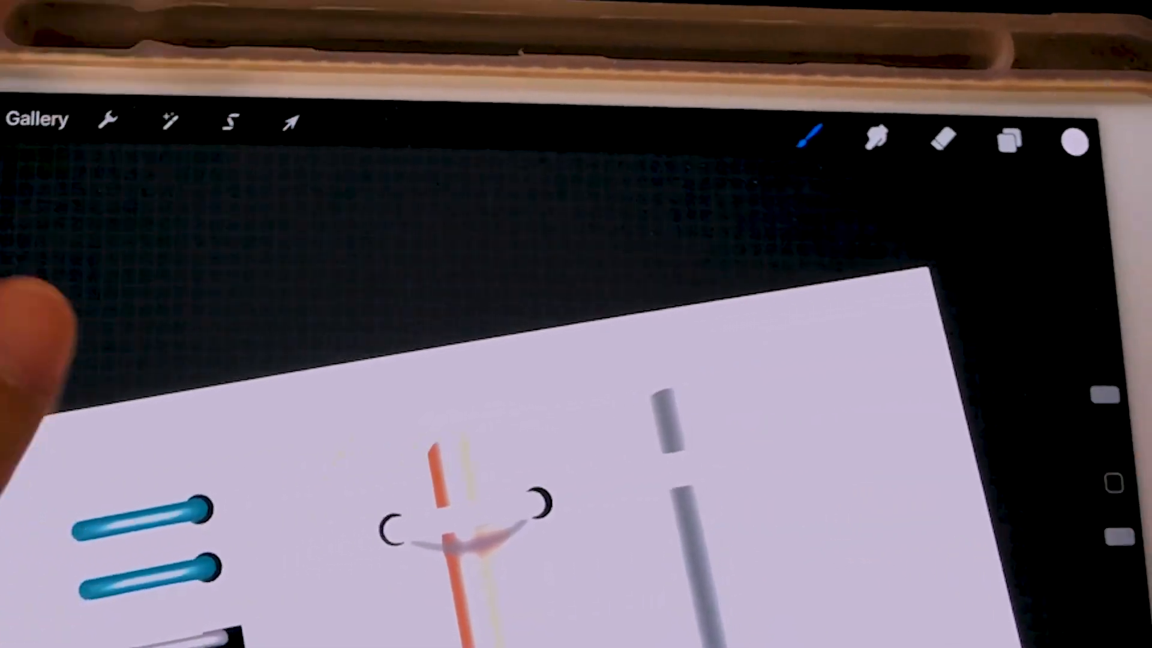
click(109, 120)
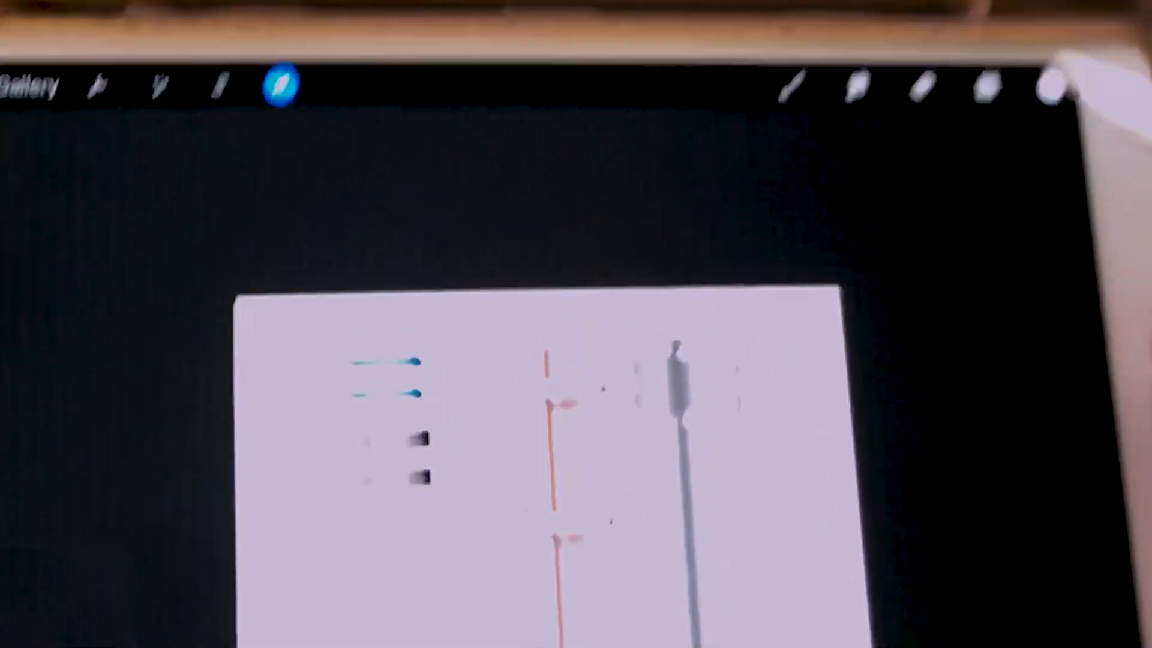
click(921, 382)
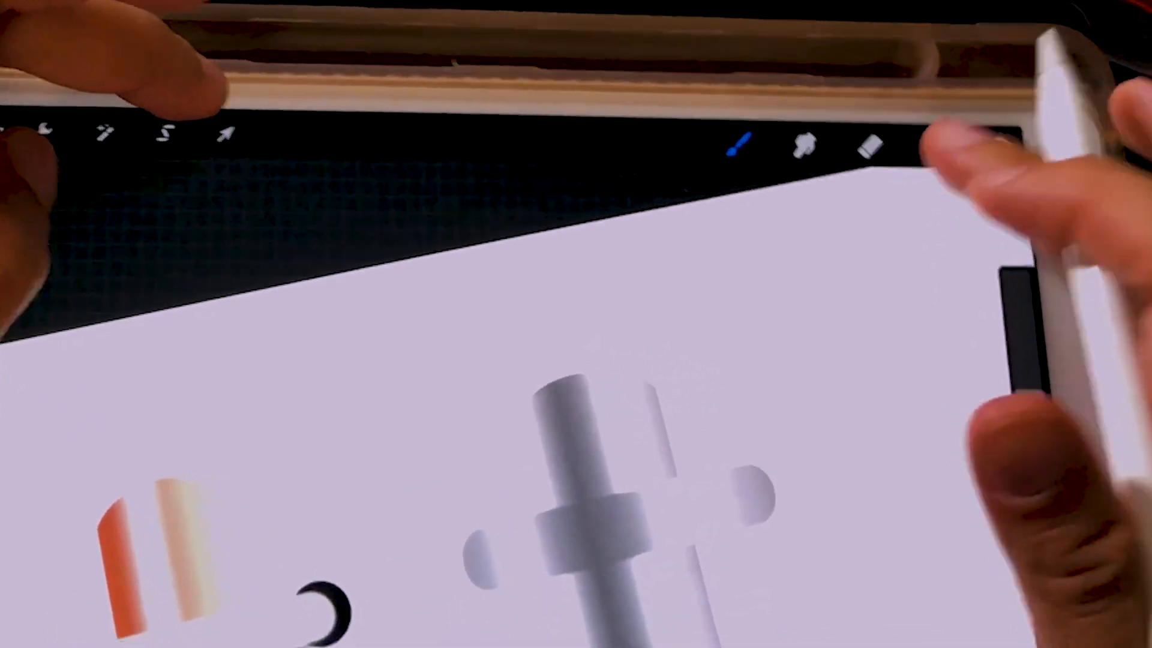
- Blur the silver ring bar into a soft shadow and pick a round painting brush
click(895, 40)
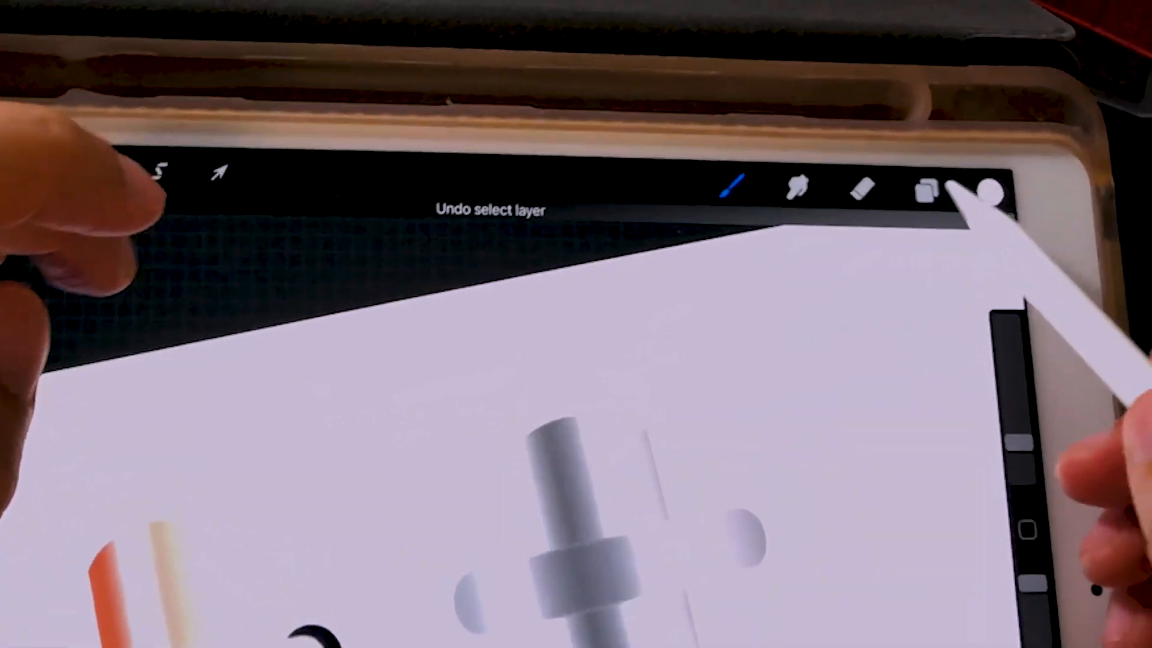
click(927, 190)
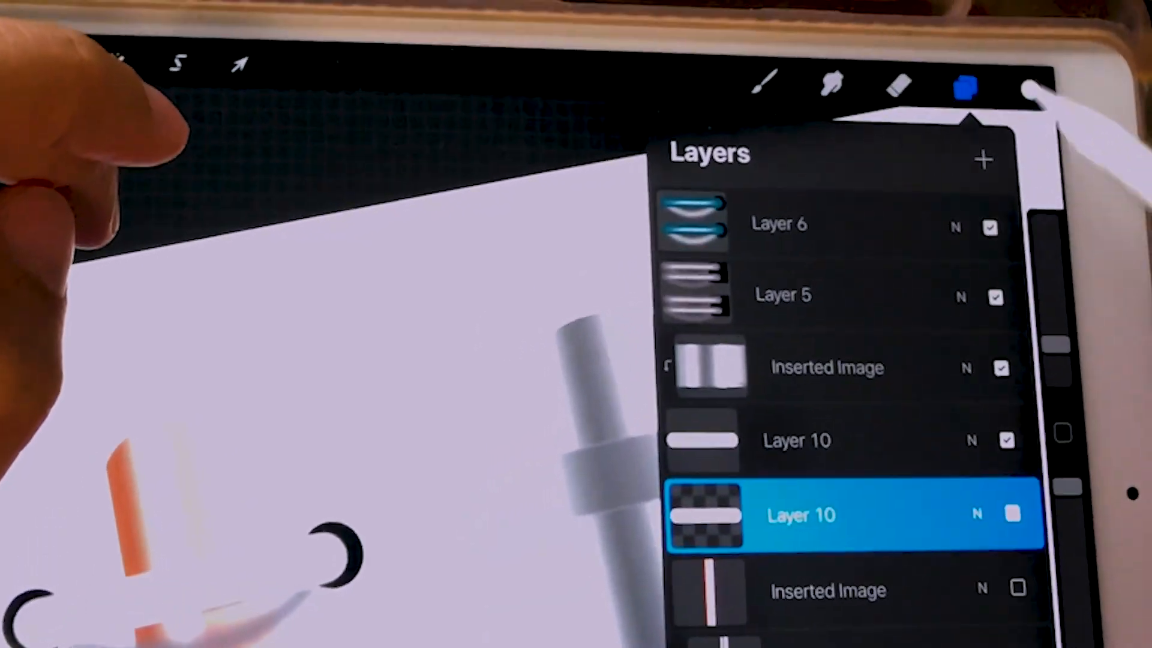
click(965, 87)
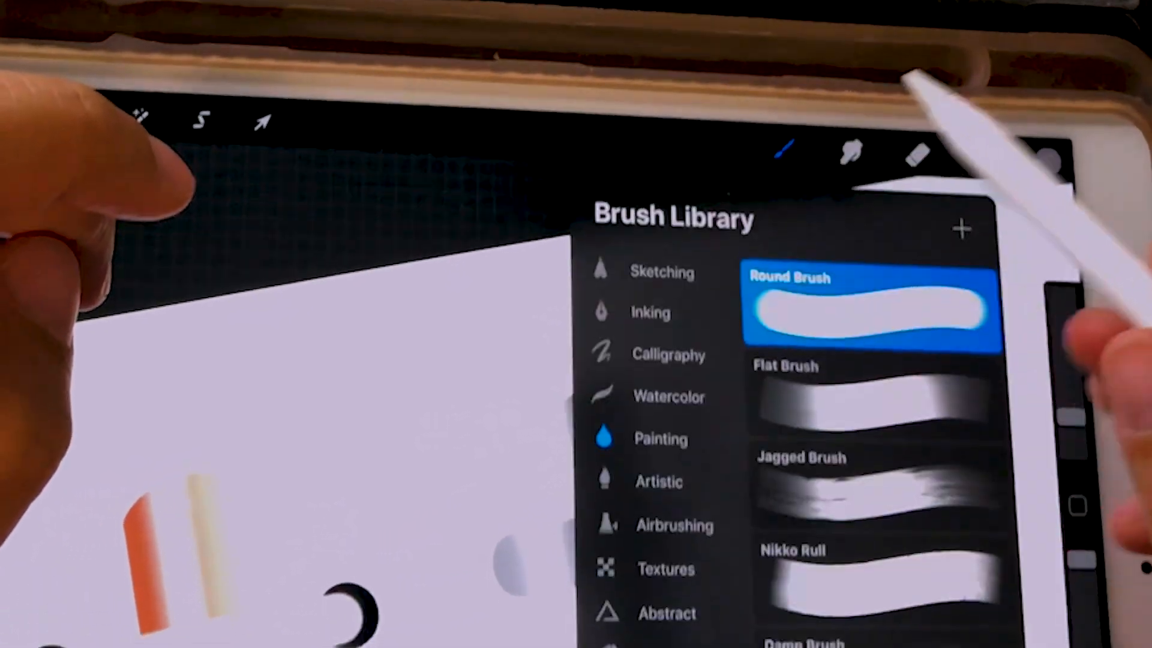
click(948, 43)
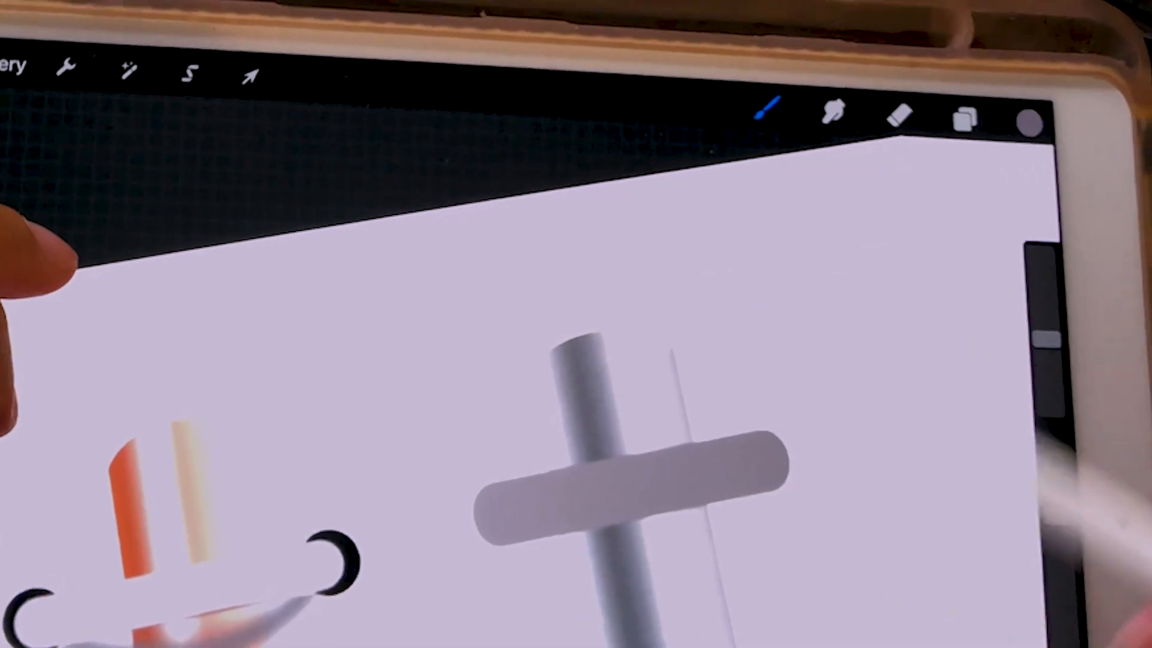
- Select the duplicated ring band Layer 10 and bring up its layer options
click(127, 69)
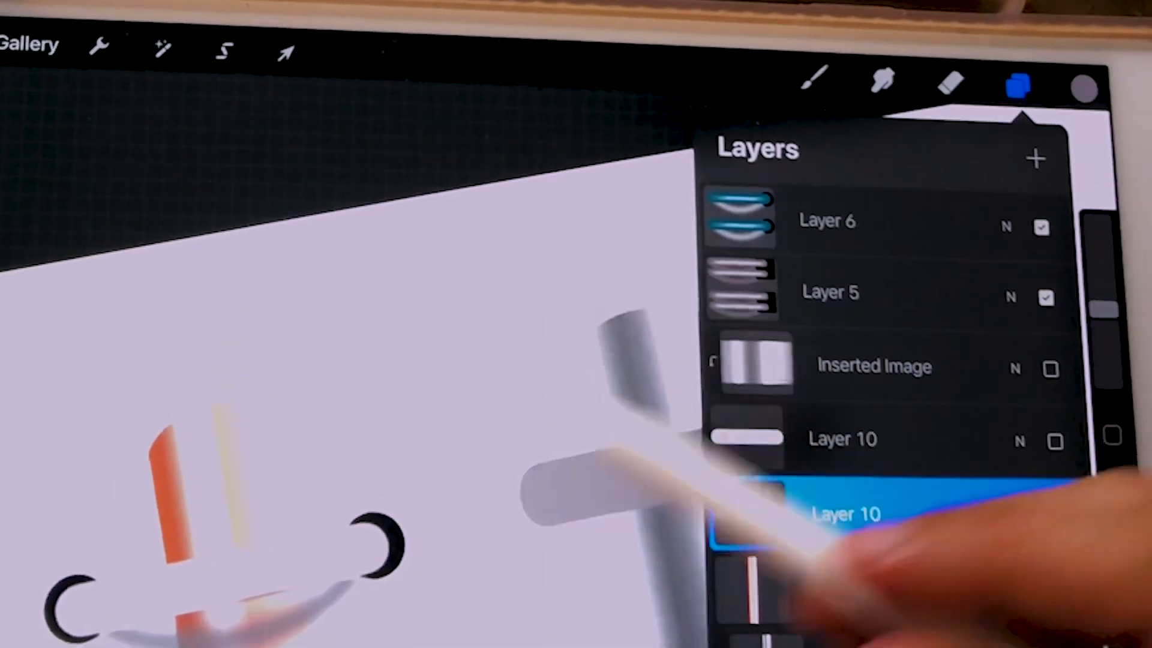
click(1019, 84)
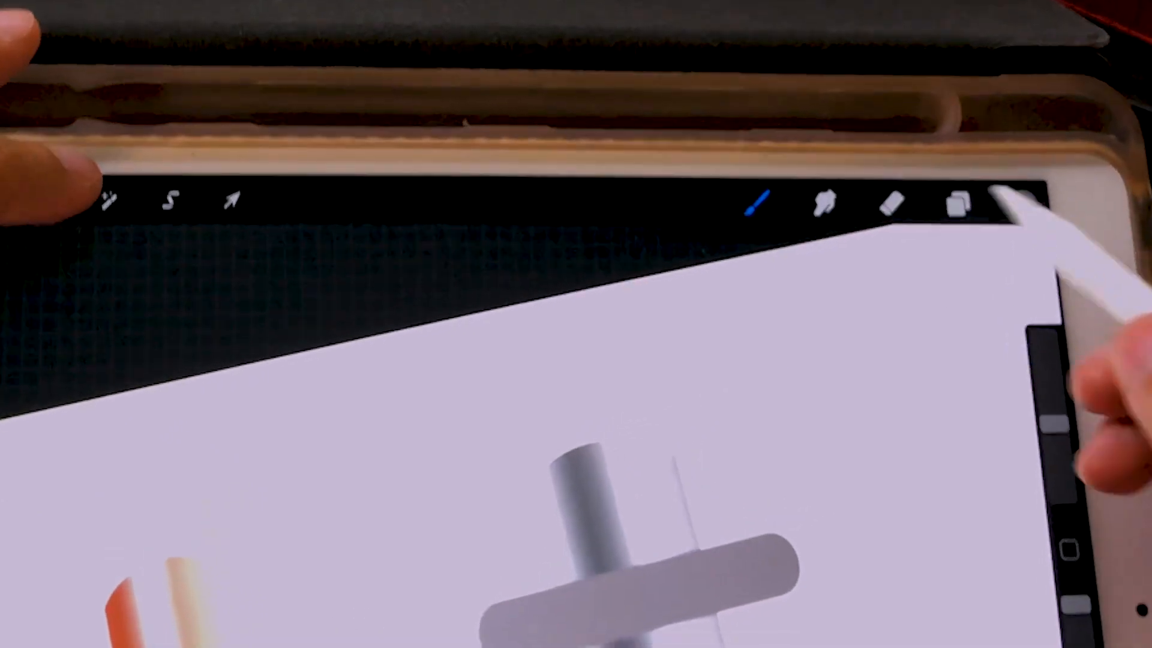
click(281, 169)
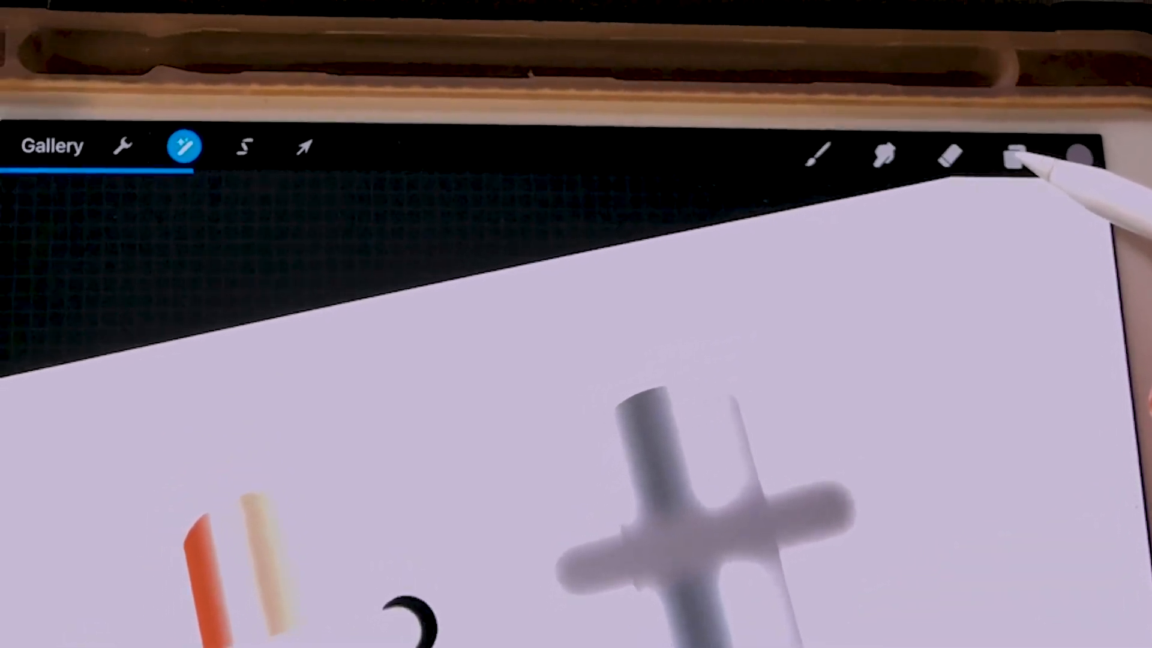
click(1012, 152)
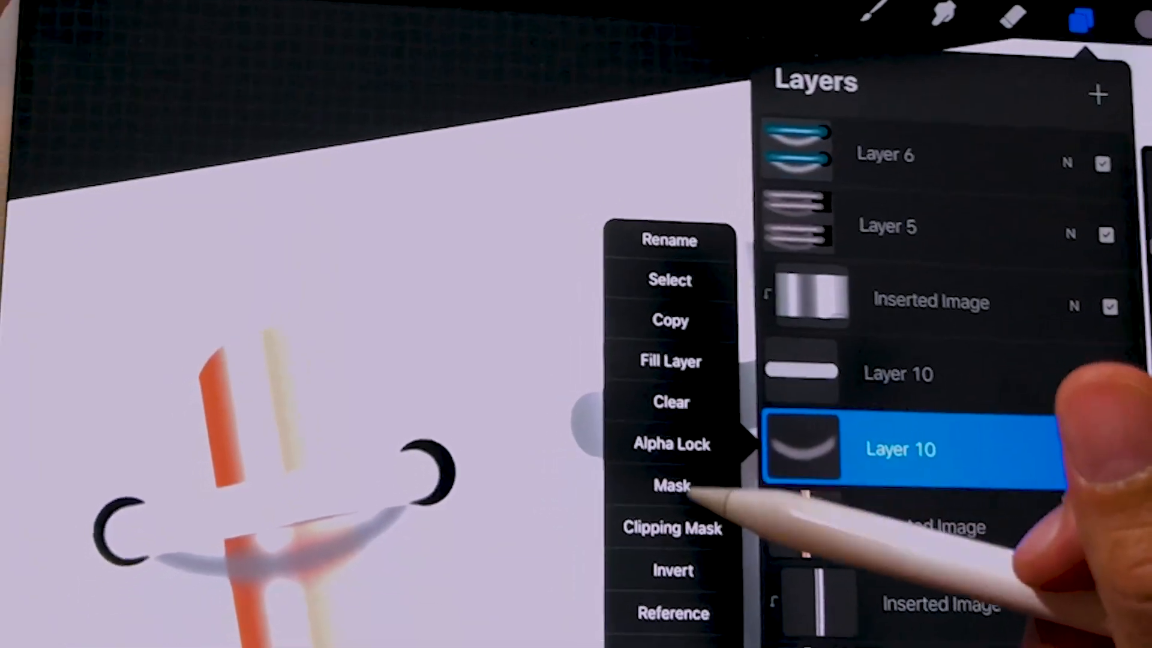
- Shape and blur the silver ring shadow into curved wings, merging then undoing the merge
click(673, 439)
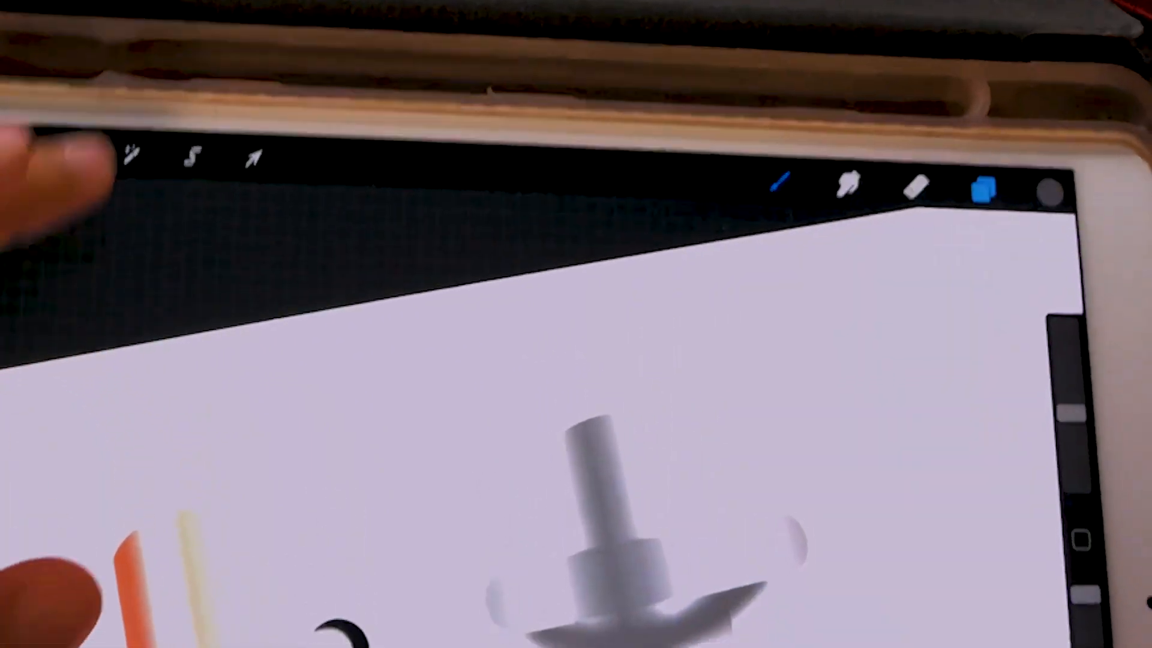
click(219, 151)
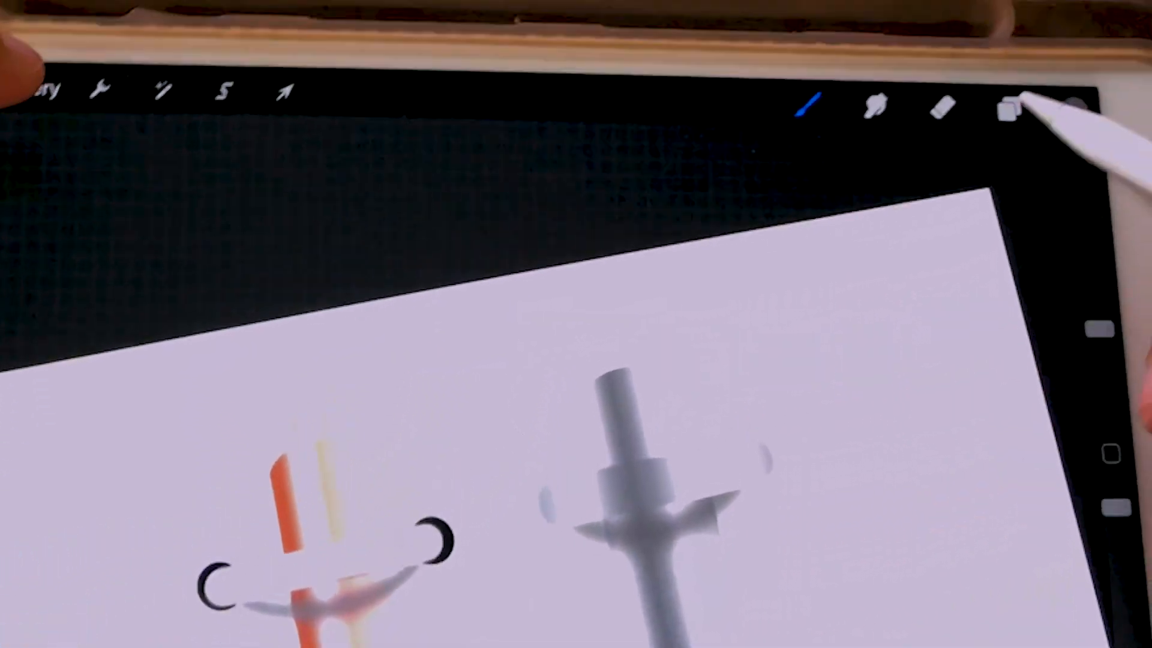
click(1008, 109)
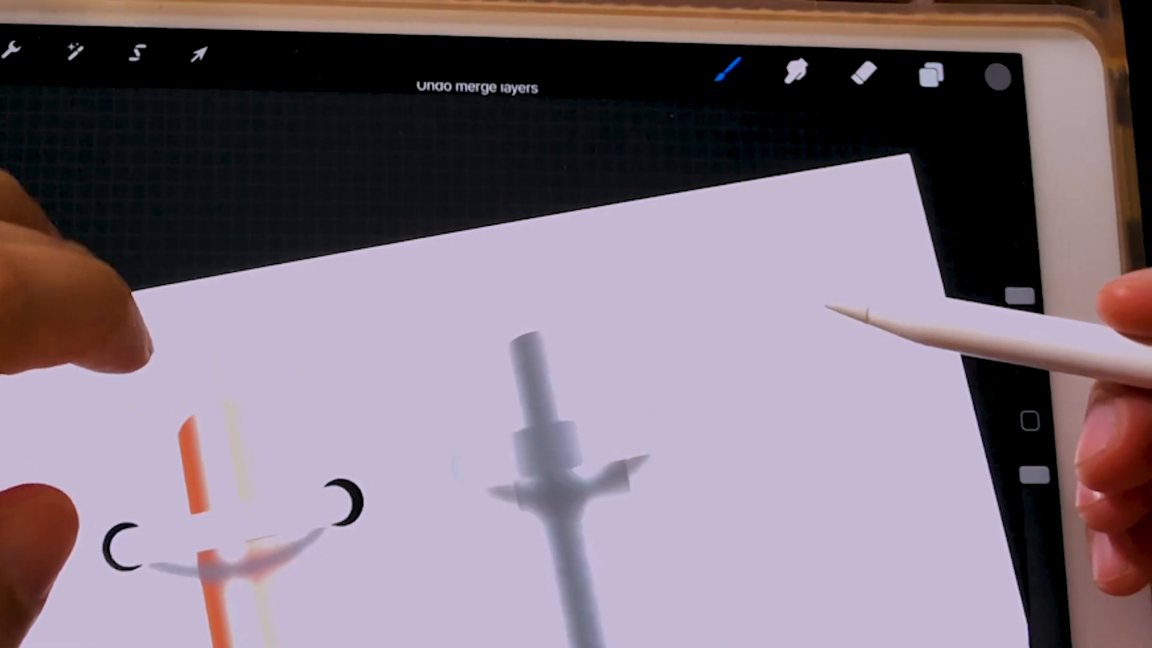
- Paint a black C-shaped punched ring end beside the silver rod with the Painting Round Brush
click(931, 72)
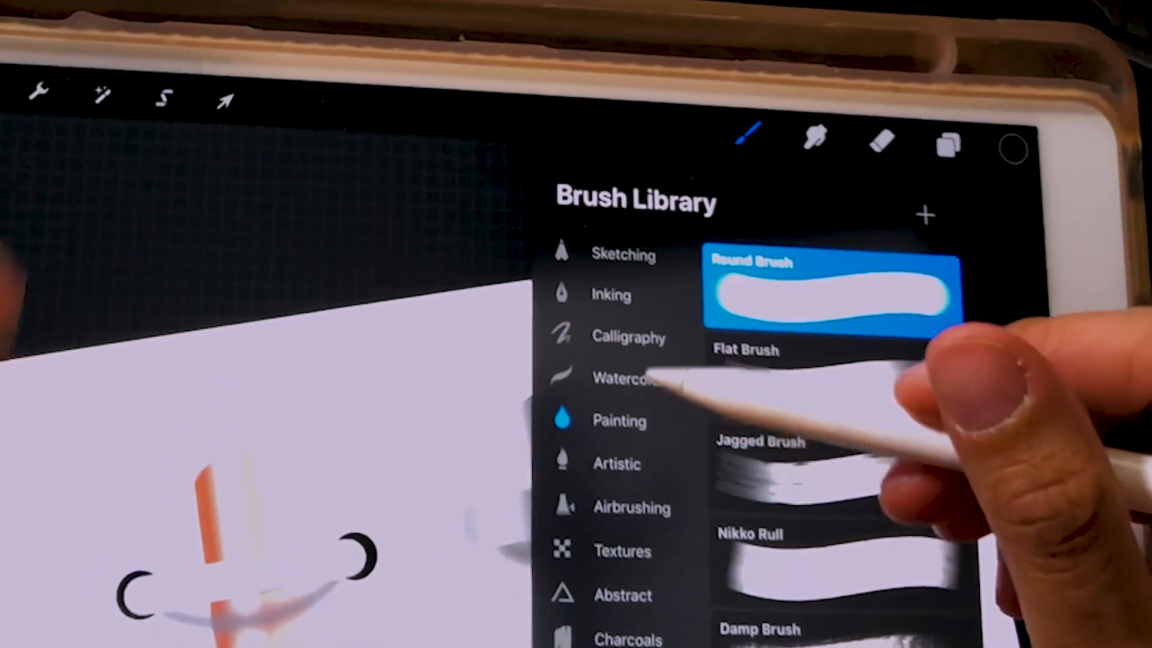
click(627, 335)
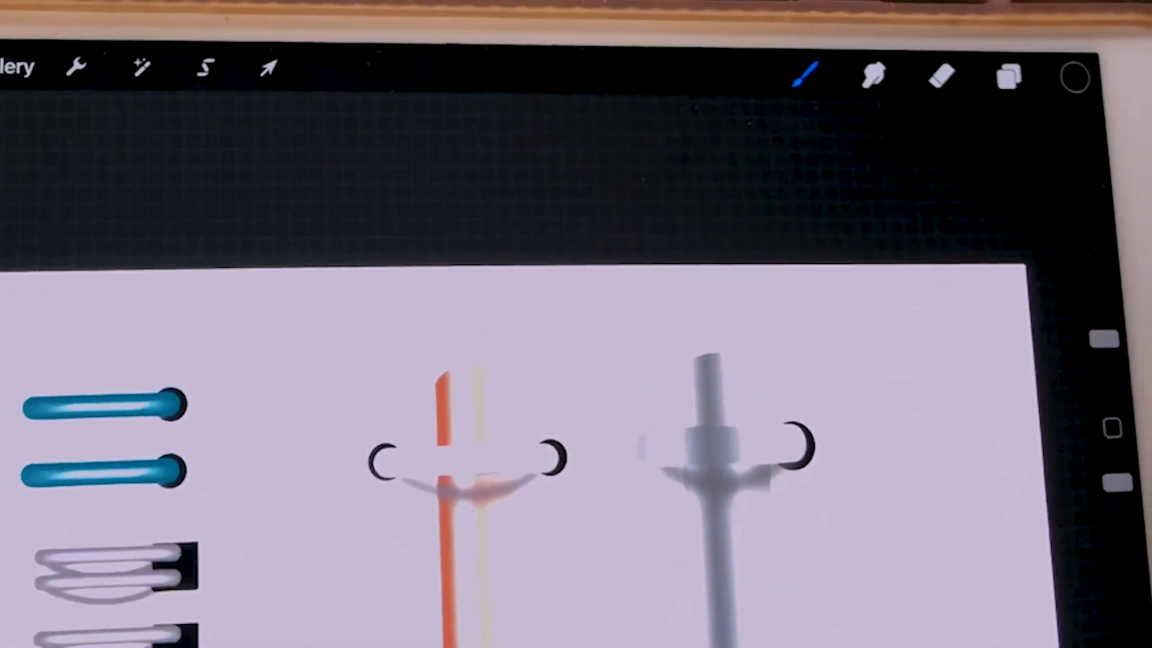
- Draw a white Monoline ring bar on a new layer and rotate it diagonally across the silver rod
click(1007, 75)
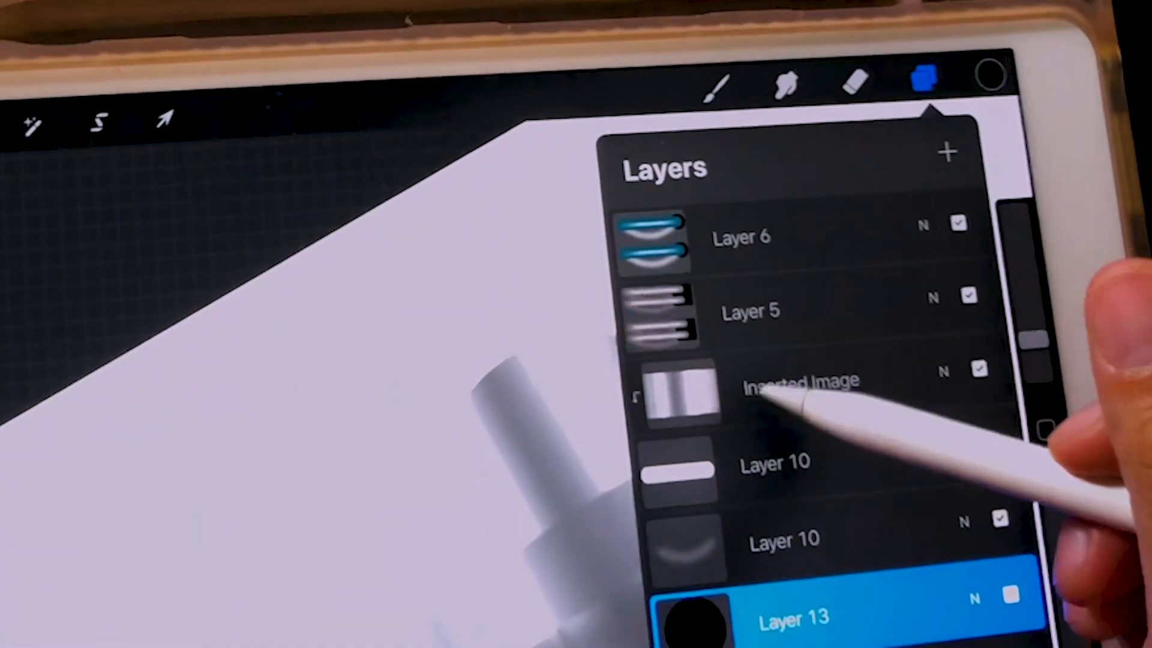
click(918, 81)
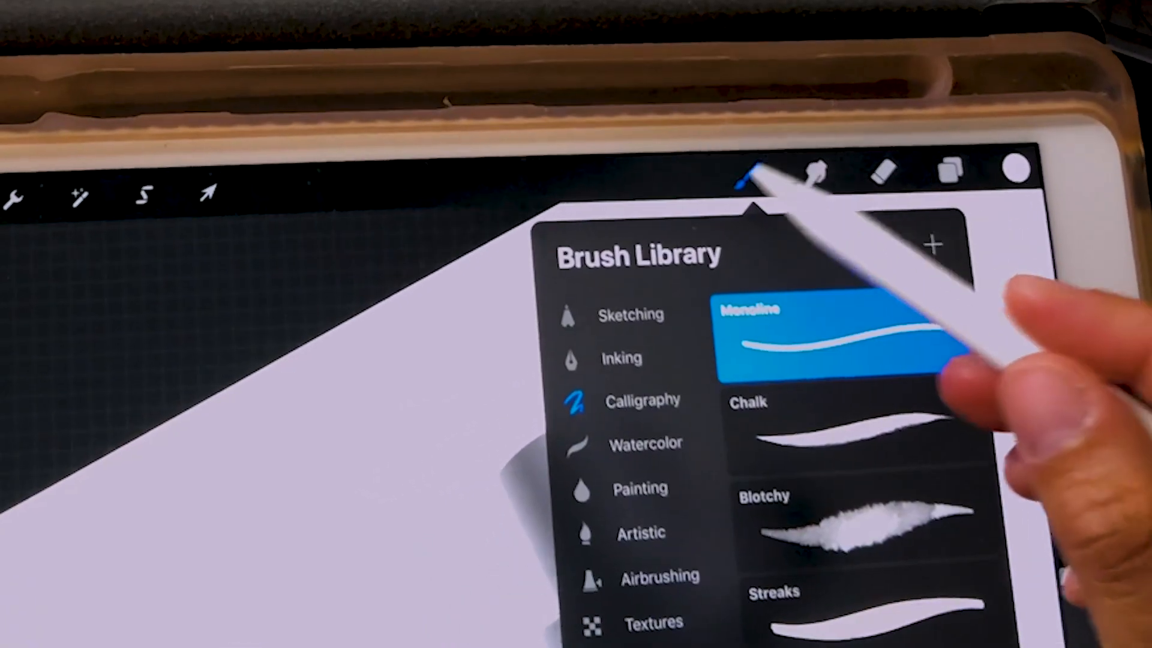
click(761, 170)
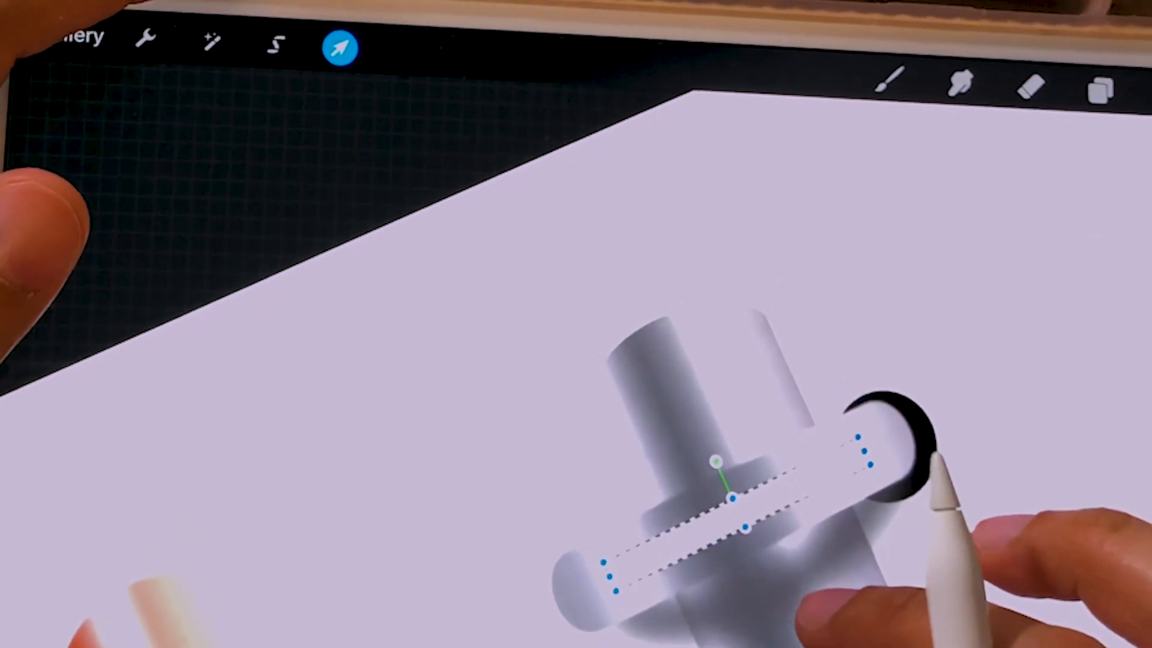
- Finish positioning the white ring bar and apply about 12.8% Gaussian Blur to soften it
click(214, 43)
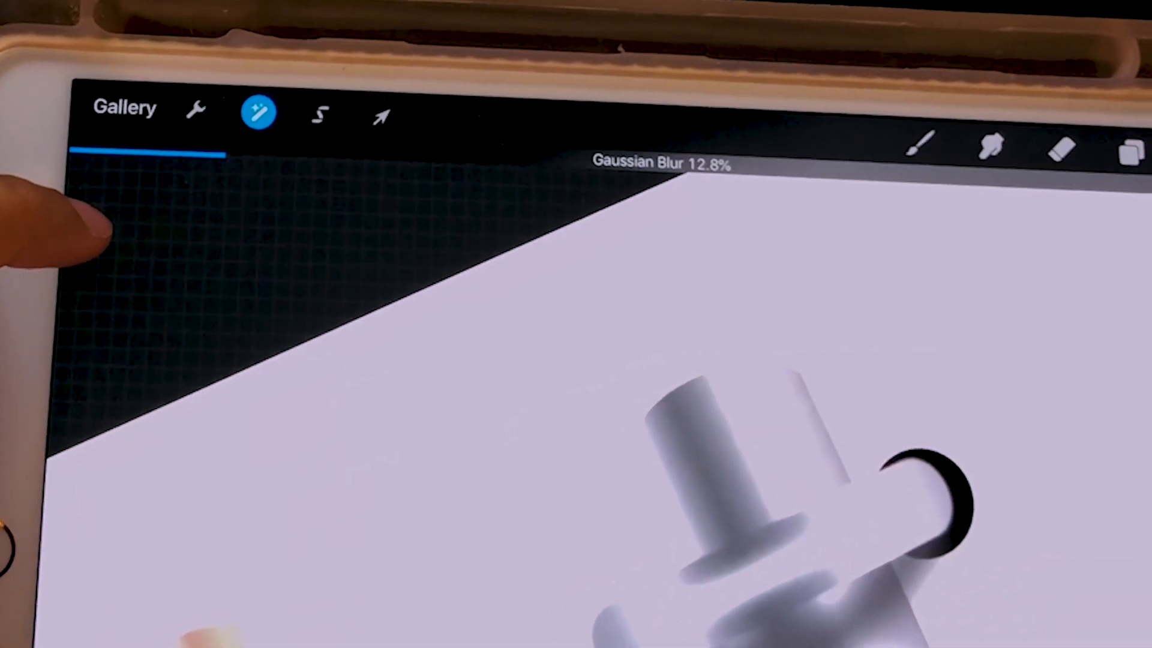
click(259, 110)
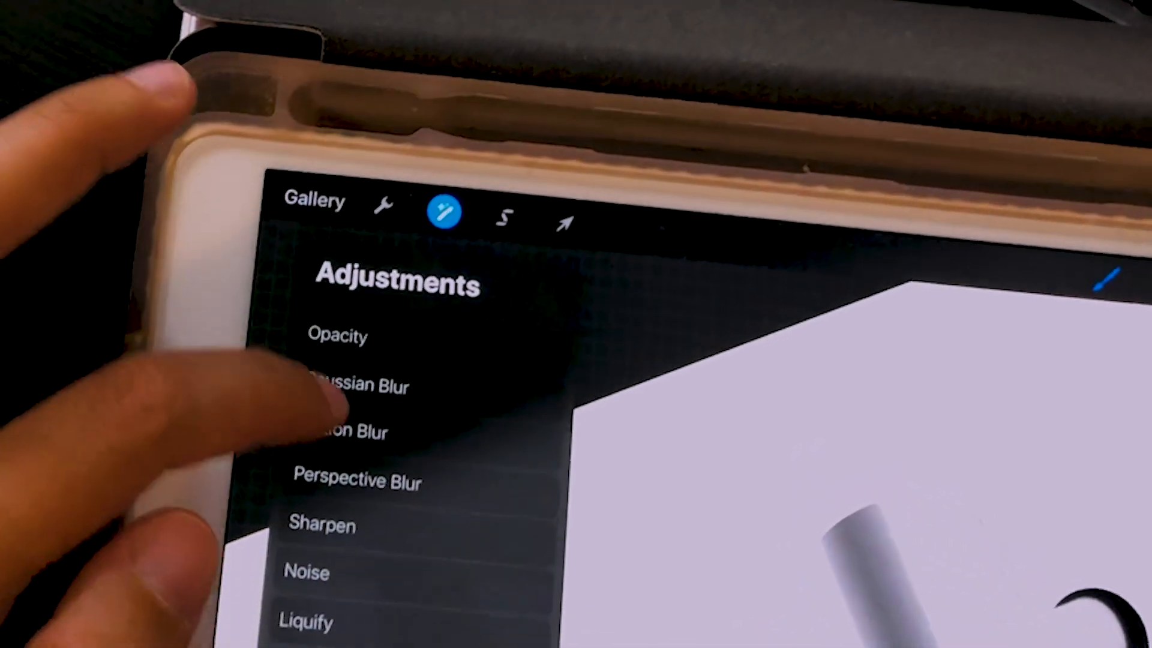
click(342, 431)
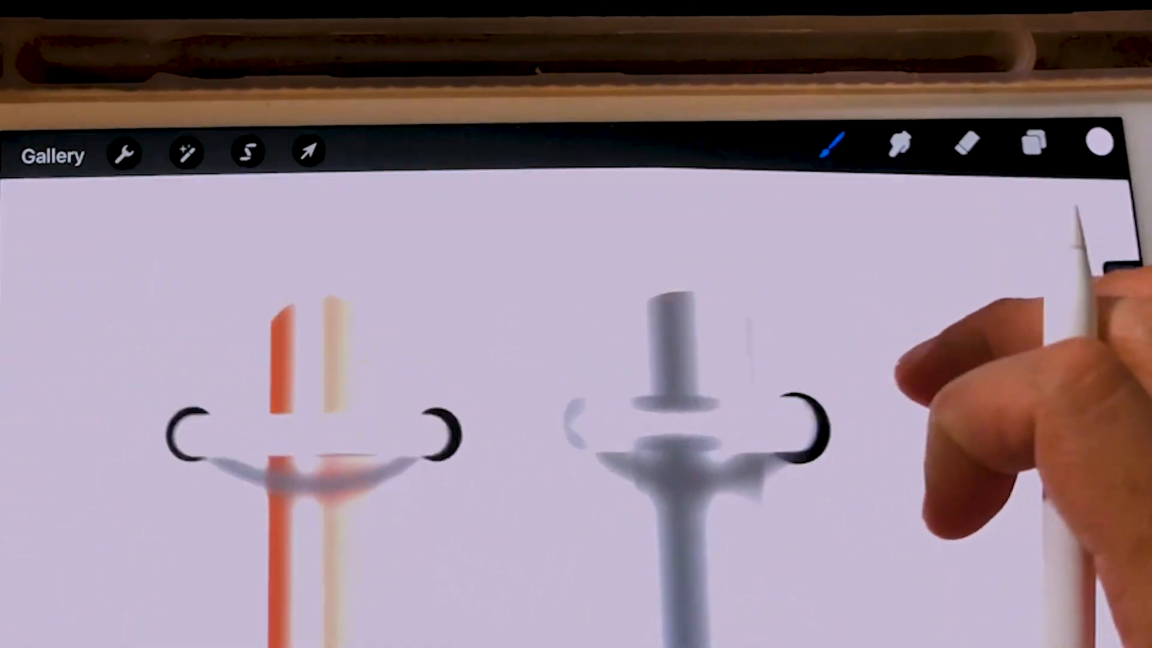
- Duplicate the rose gold and silver ring layers and move the copies lower down their rods with Snap 90°
click(1033, 143)
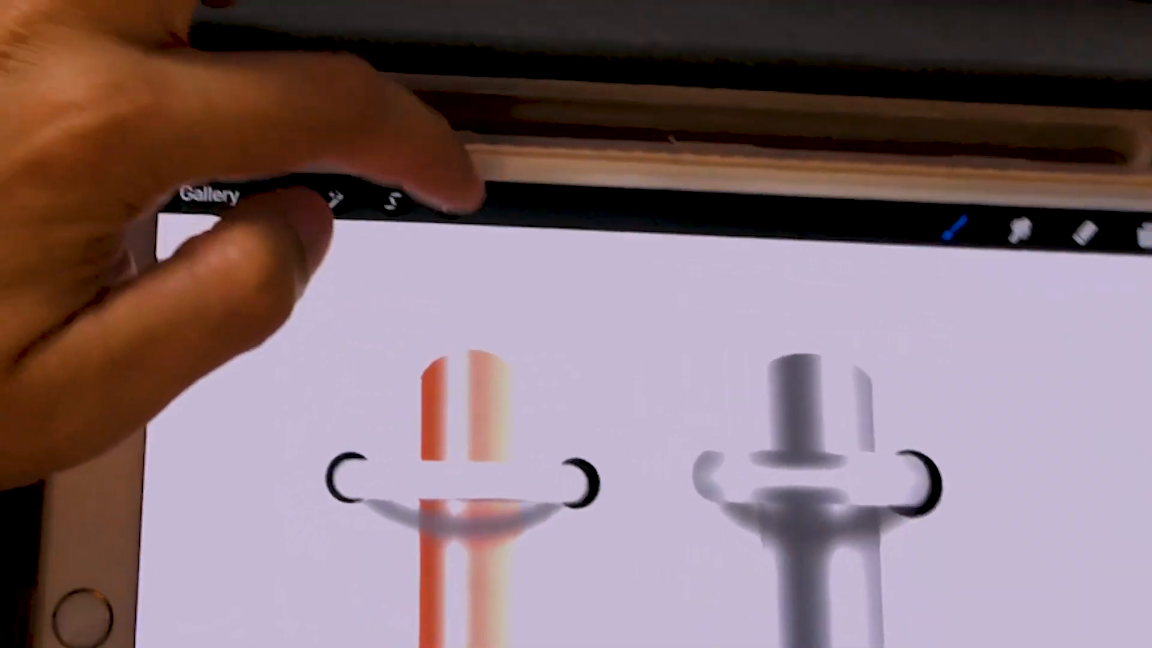
click(402, 151)
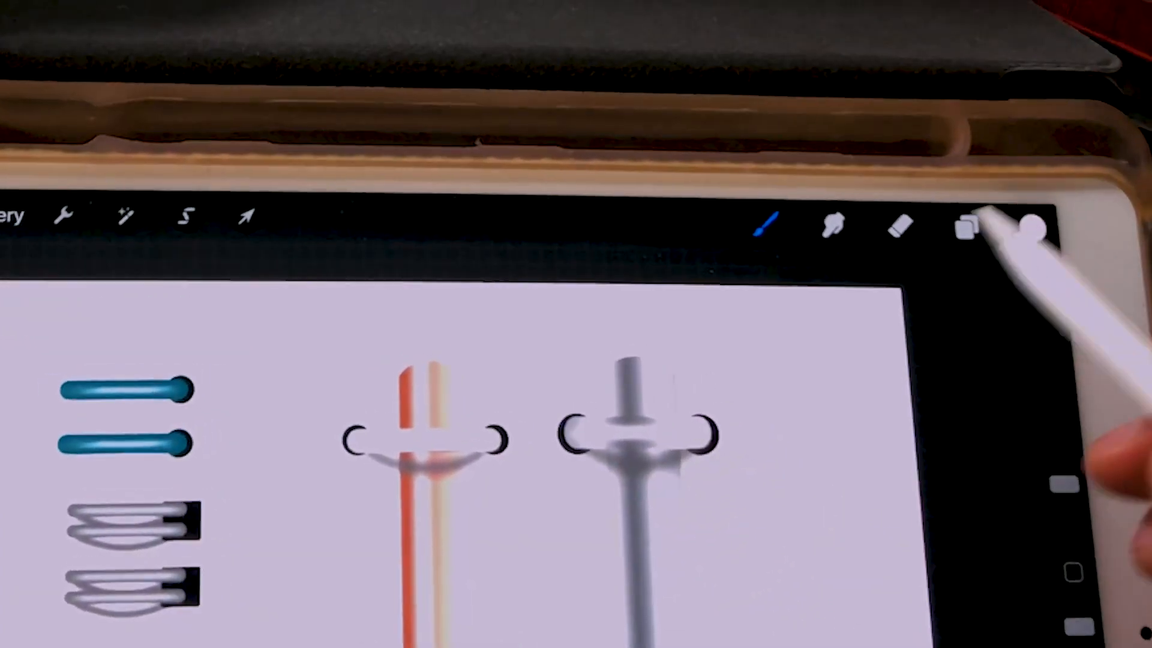
click(967, 228)
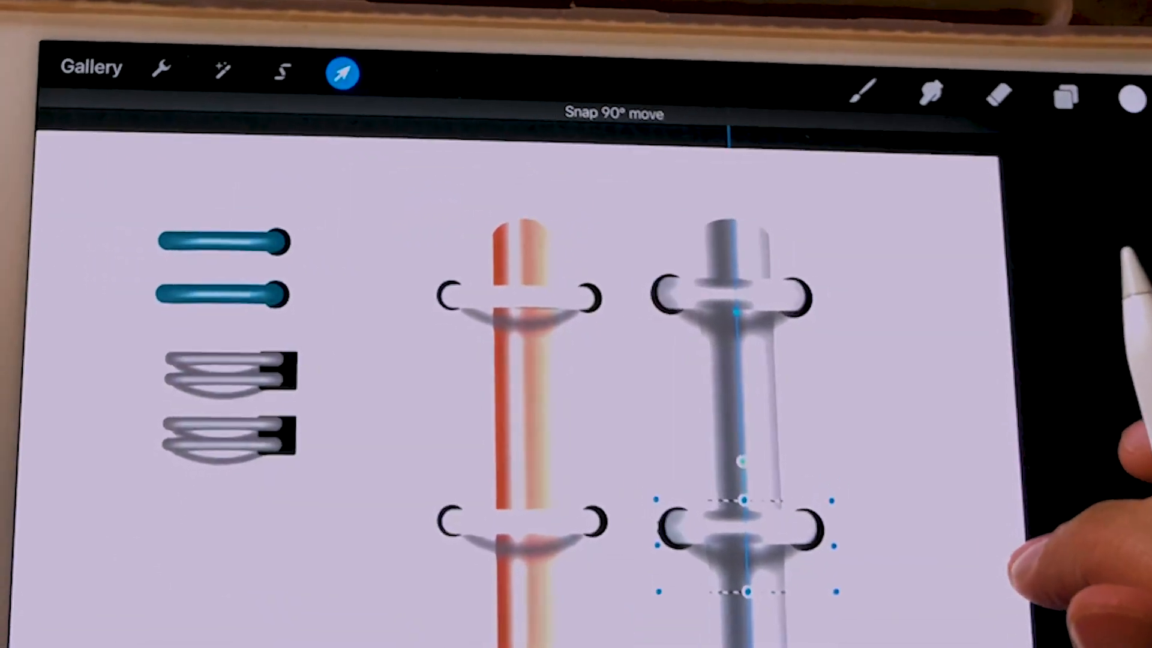
click(1060, 94)
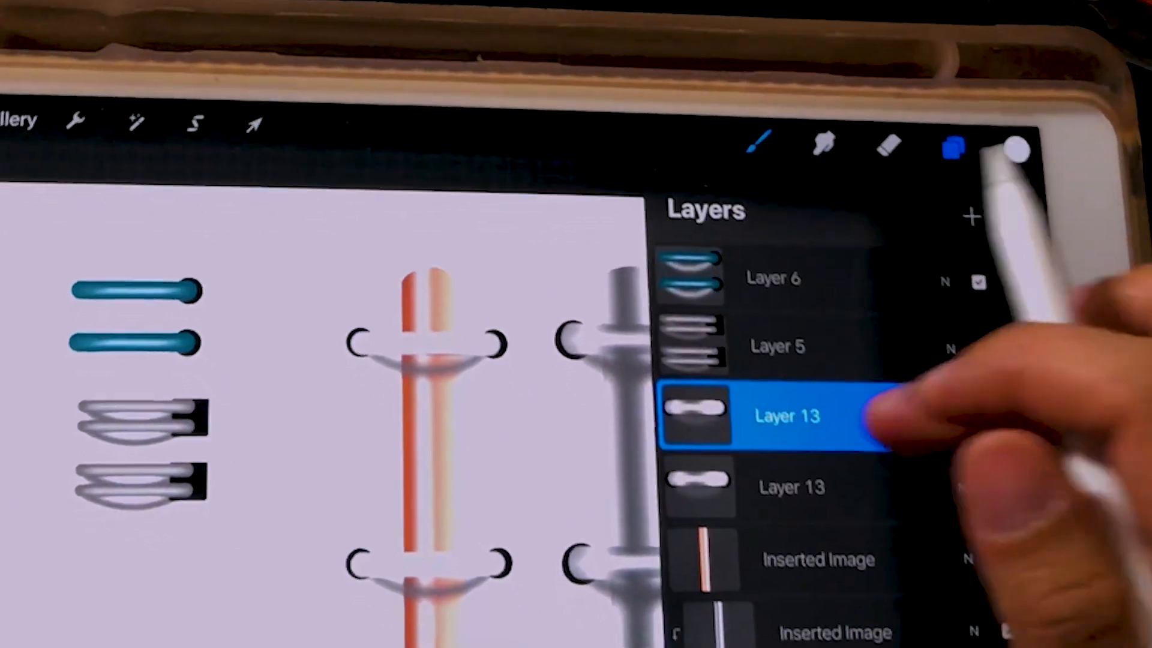